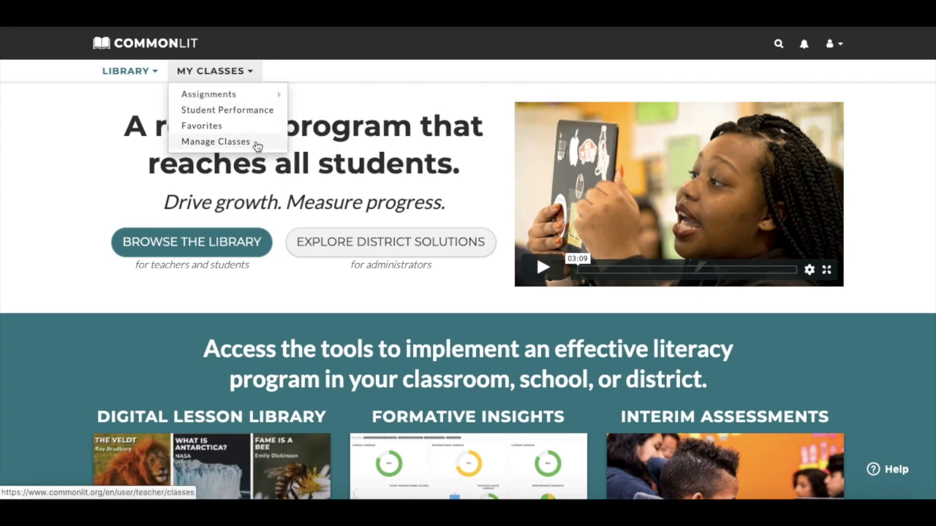
Go to Manage Classes and open the Period 4 ELA student roster
{"action": "left_click", "coordinate": [215, 141]}
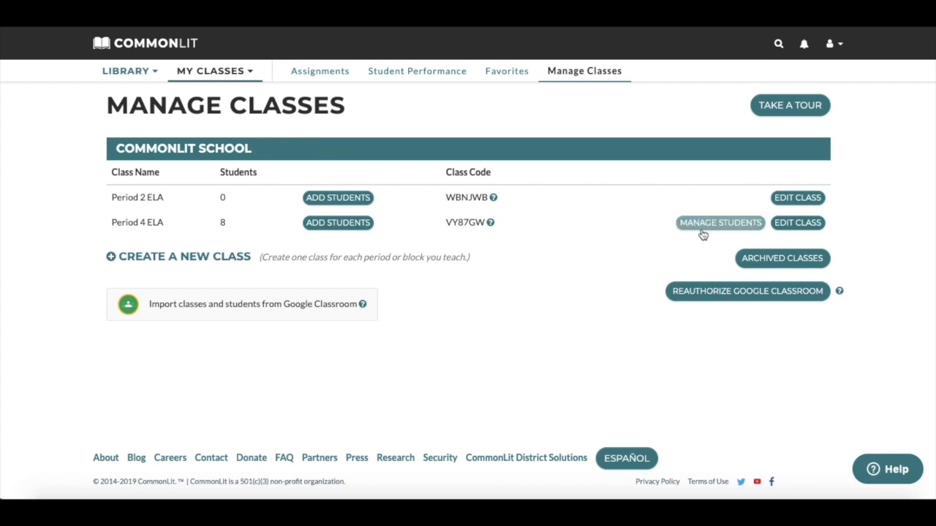
{"action": "left_click", "coordinate": [719, 222]}
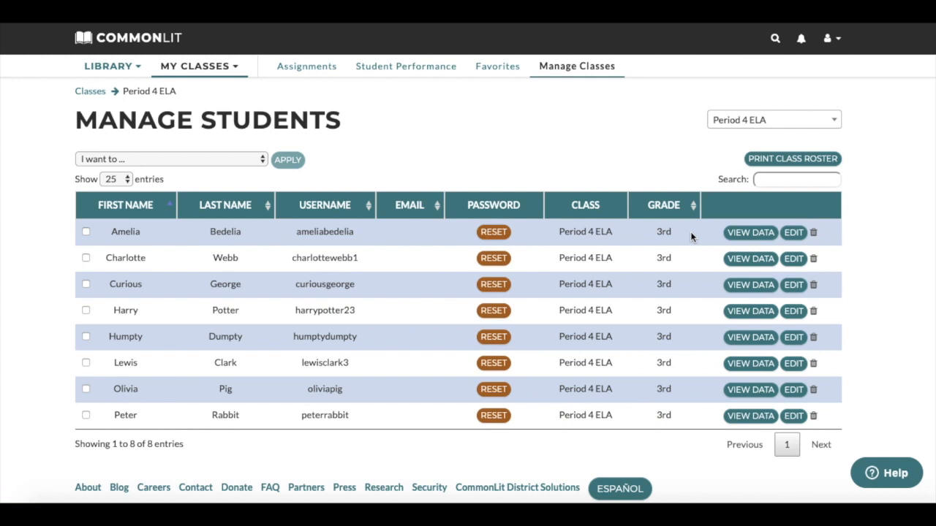
{"action": "left_click", "coordinate": [773, 119]}
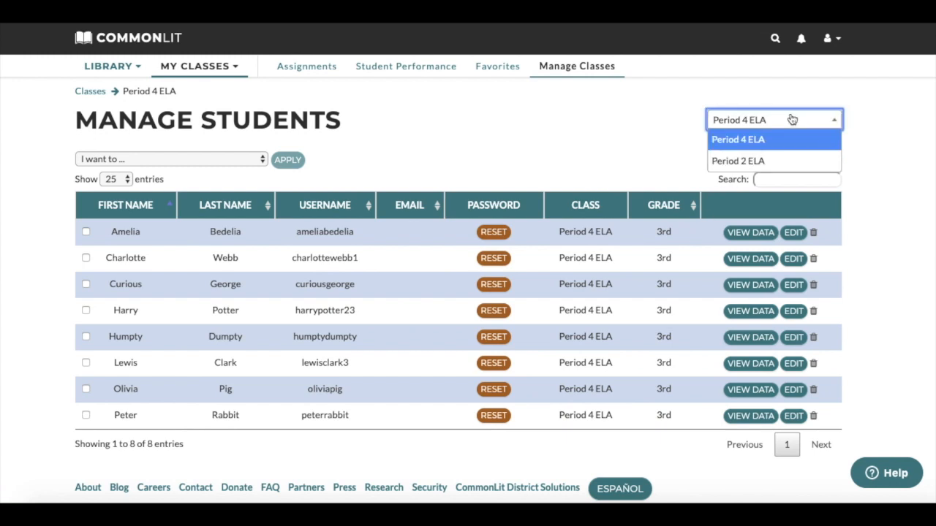
{"action": "mouse_move", "coordinate": [774, 161]}
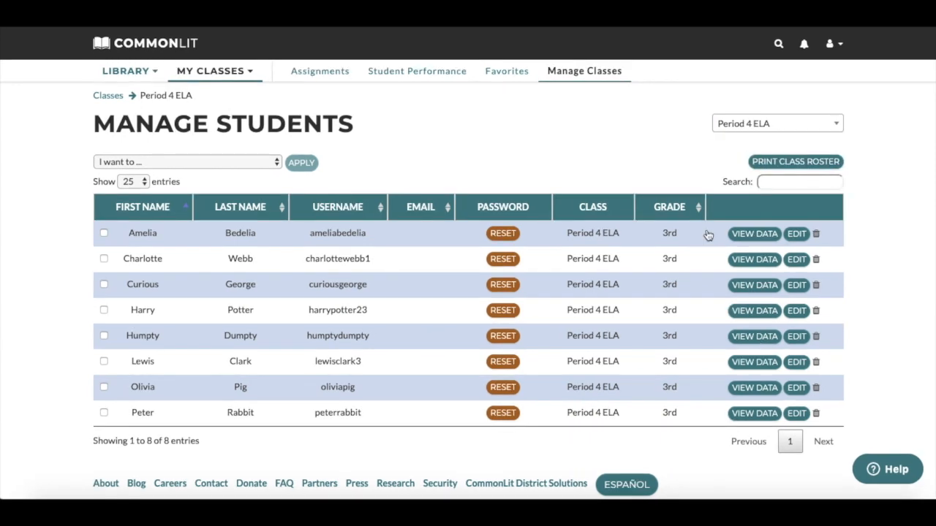
{"action": "mouse_move", "coordinate": [796, 234]}
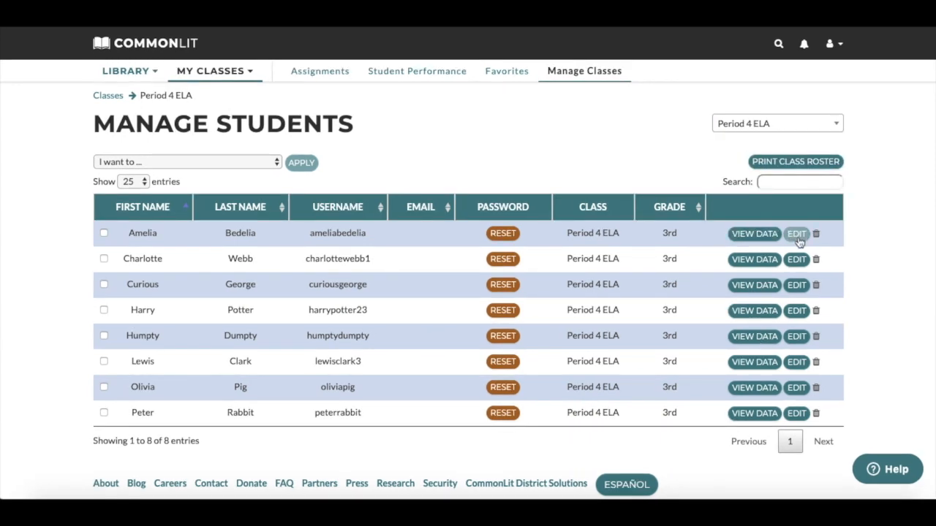
Edit Amelia Bedelia's record, keep her grade at 3rd, and save
{"action": "left_click", "coordinate": [797, 234]}
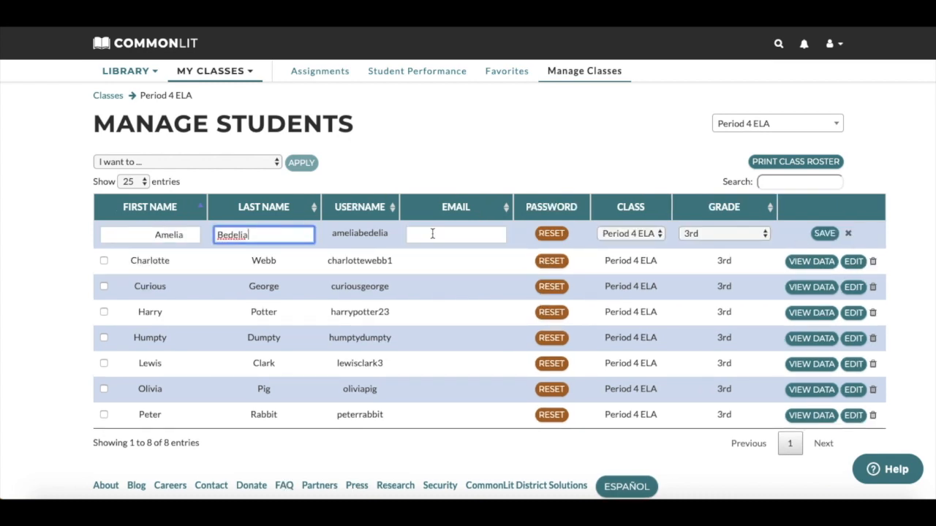
{"action": "left_click", "coordinate": [631, 233]}
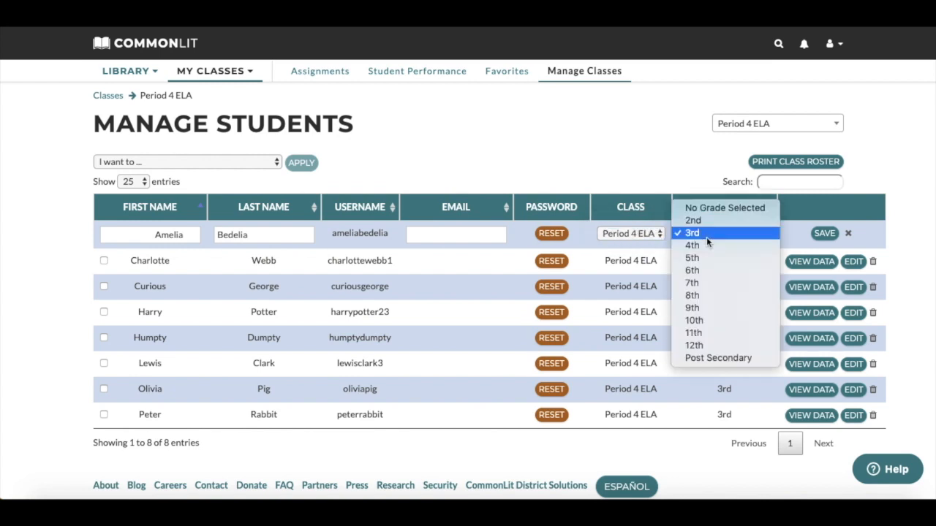
{"action": "left_click", "coordinate": [691, 233]}
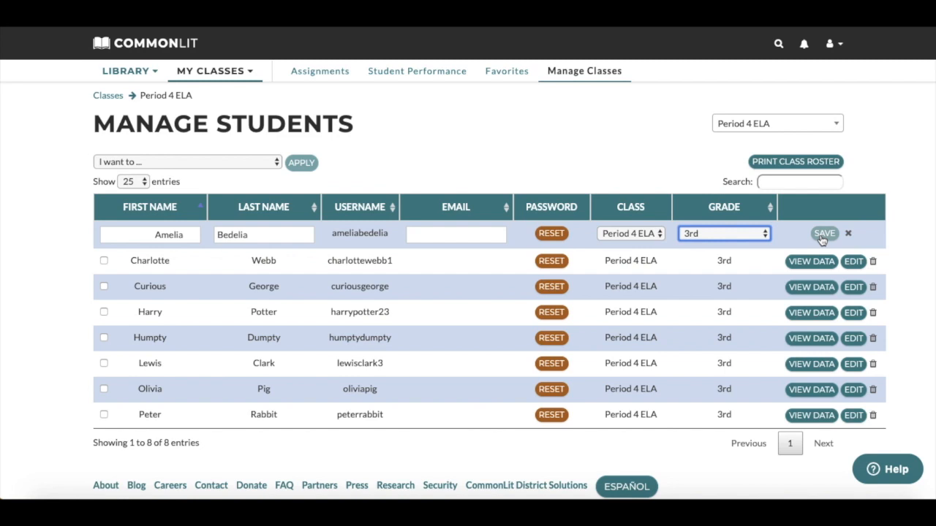
{"action": "left_click", "coordinate": [824, 233]}
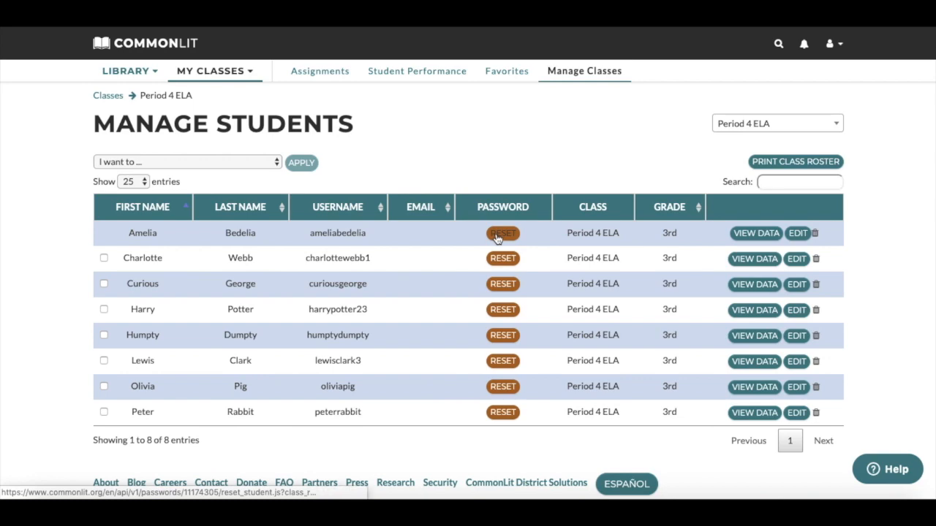
Reset Amelia's password to the class code, review her performance report, and return to the roster
{"action": "left_click", "coordinate": [503, 233]}
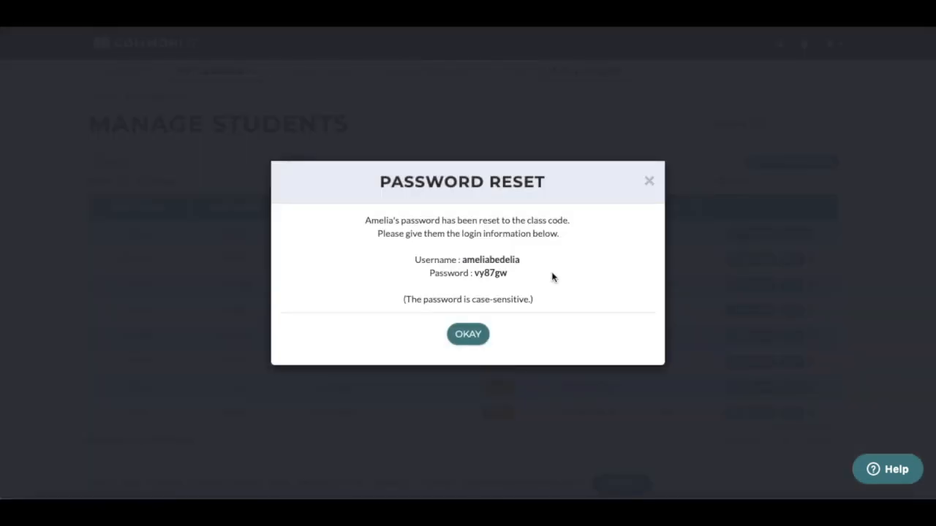
{"action": "mouse_move", "coordinate": [512, 335]}
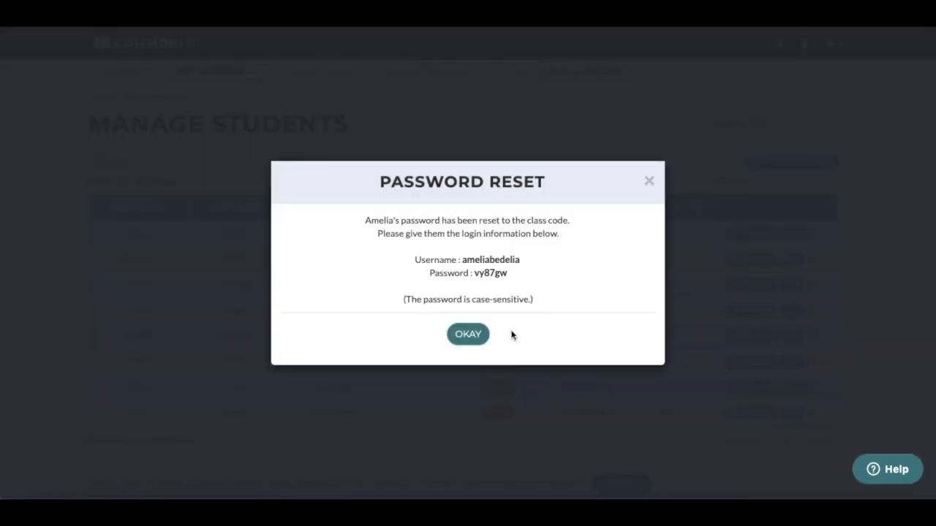
{"action": "left_click", "coordinate": [467, 334]}
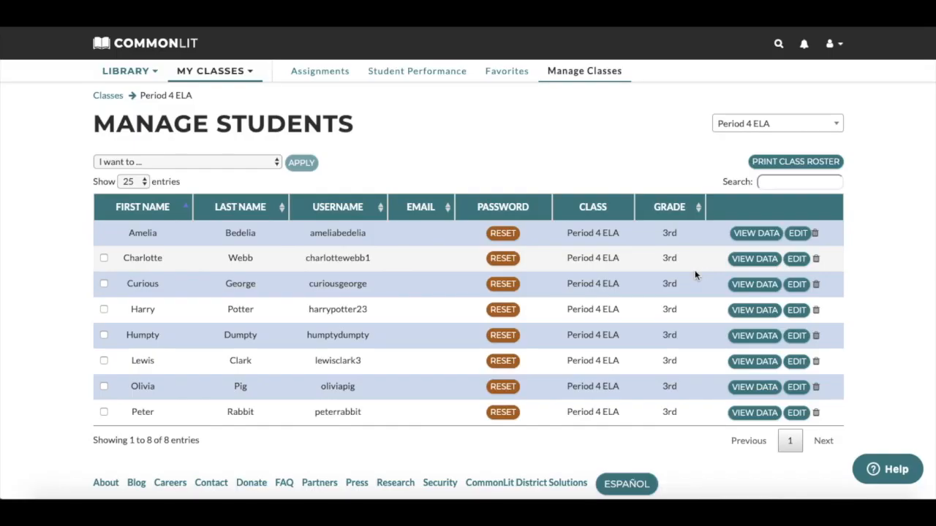
{"action": "mouse_move", "coordinate": [755, 232]}
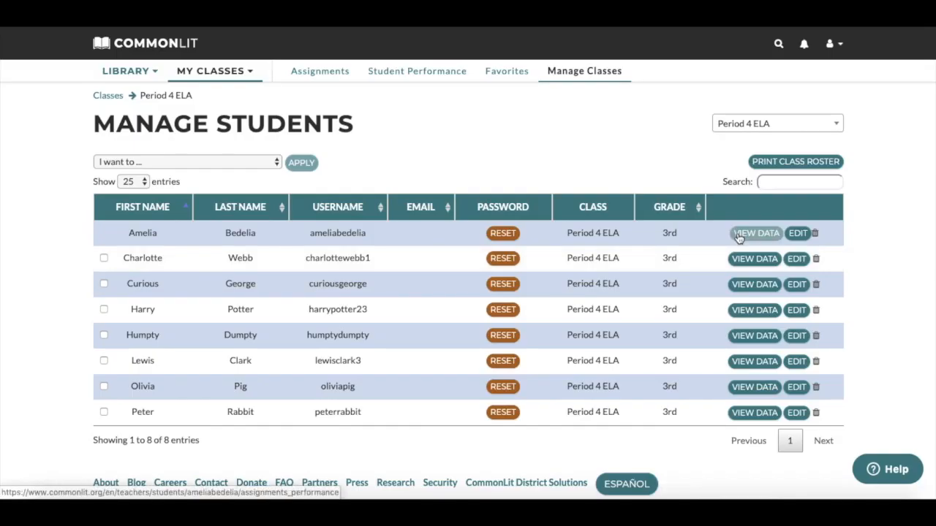
{"action": "left_click", "coordinate": [754, 232]}
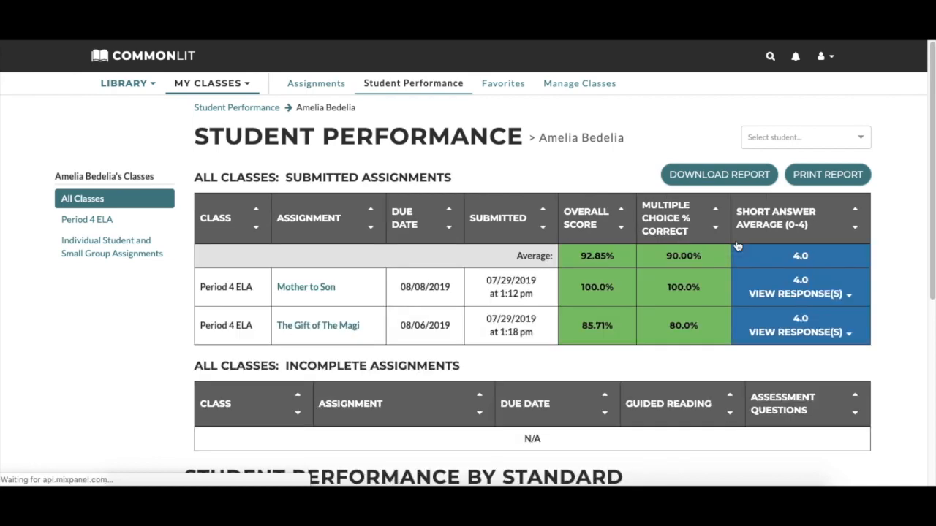
{"action": "scroll", "scroll_direction": "down", "scroll_amount": 3}
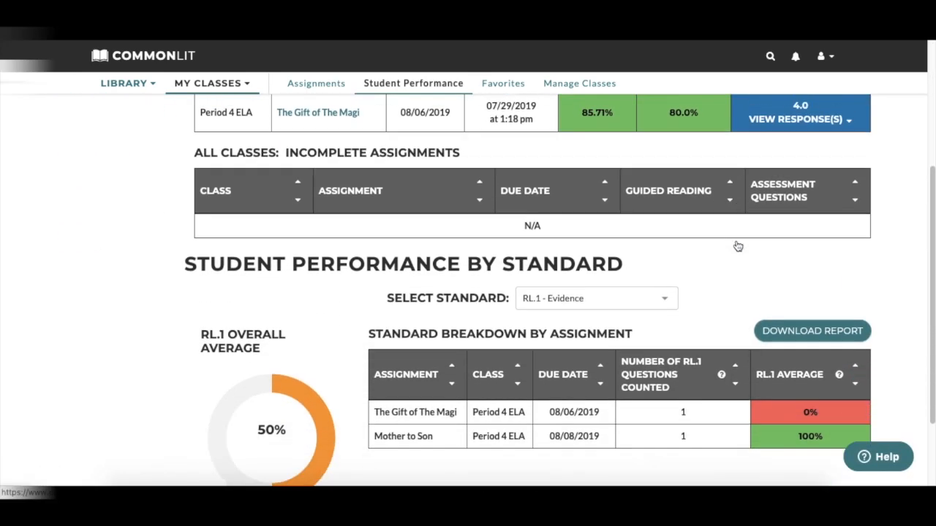
{"action": "left_click", "coordinate": [579, 83]}
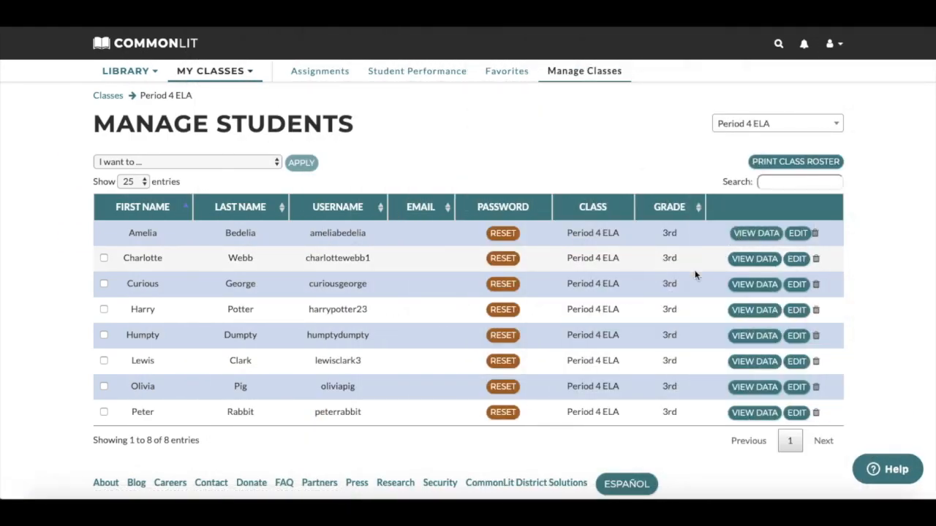
Start removing a student, then cancel the Remove Student? warning
{"action": "left_click", "coordinate": [815, 233]}
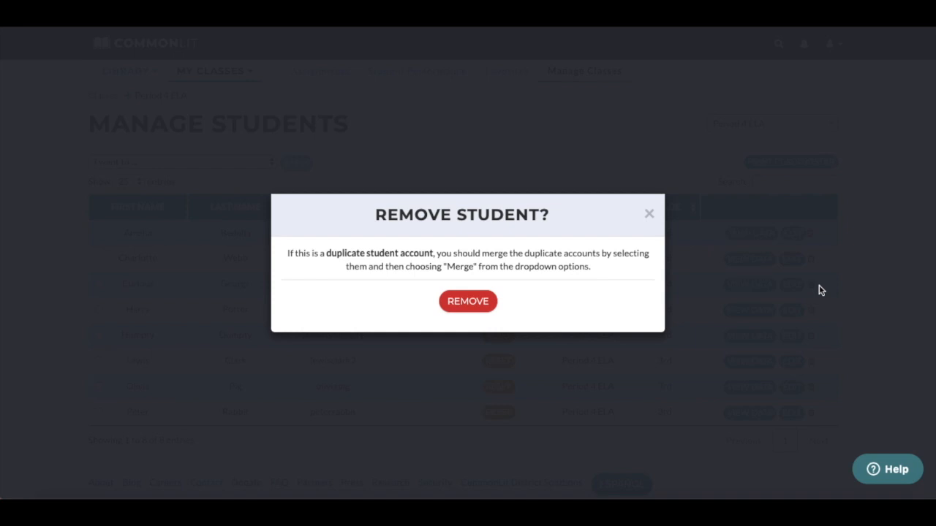
{"action": "left_click", "coordinate": [648, 214]}
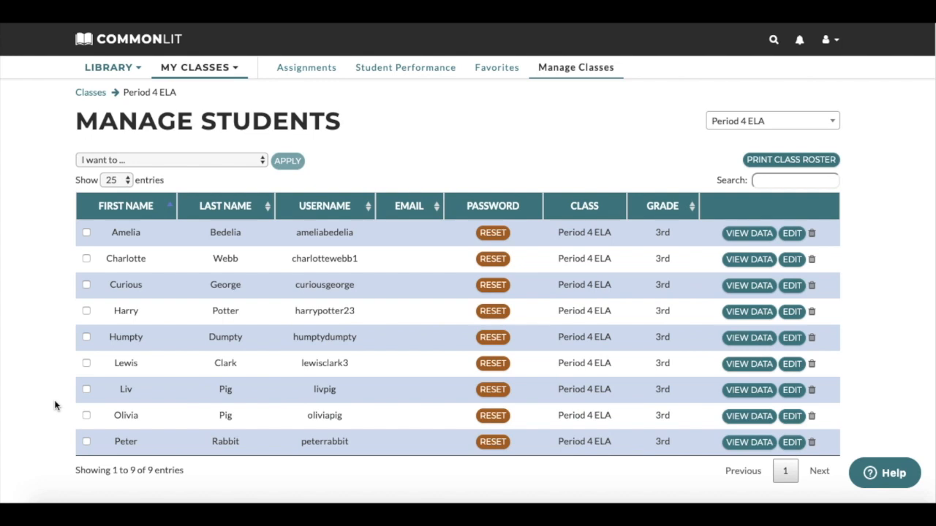
{"action": "left_click", "coordinate": [86, 416]}
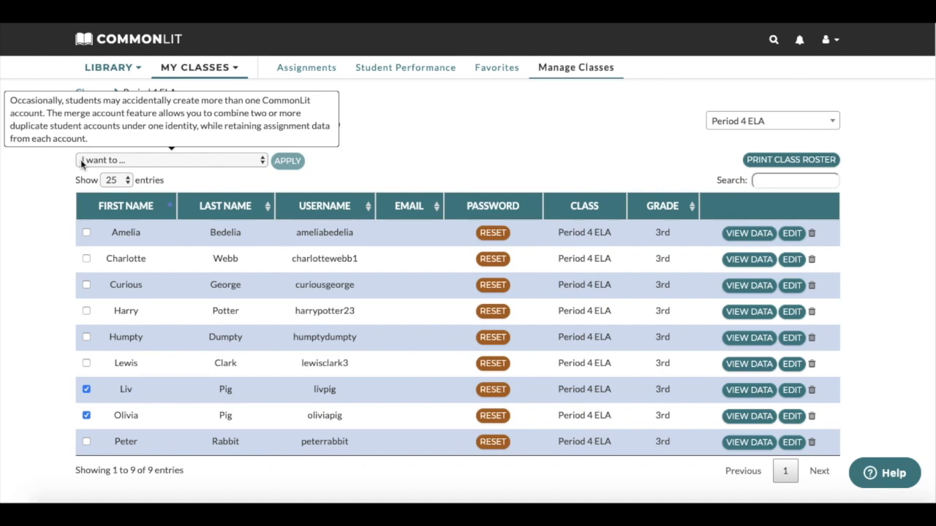
{"action": "left_click", "coordinate": [171, 159]}
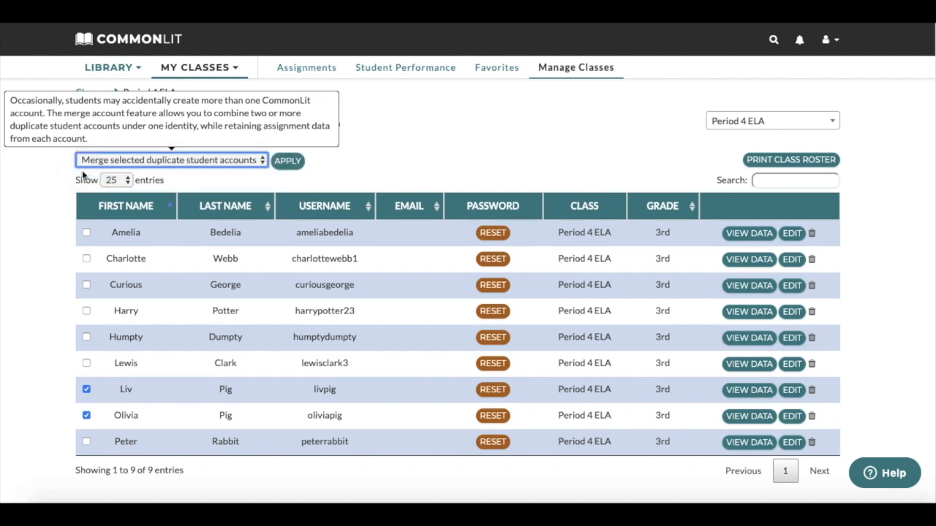
{"action": "left_click", "coordinate": [288, 160]}
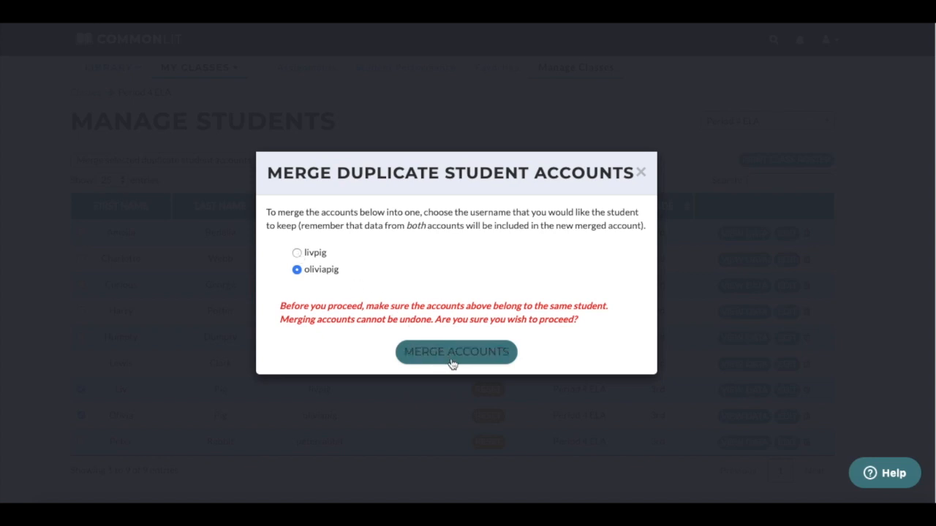
{"action": "left_click", "coordinate": [456, 352]}
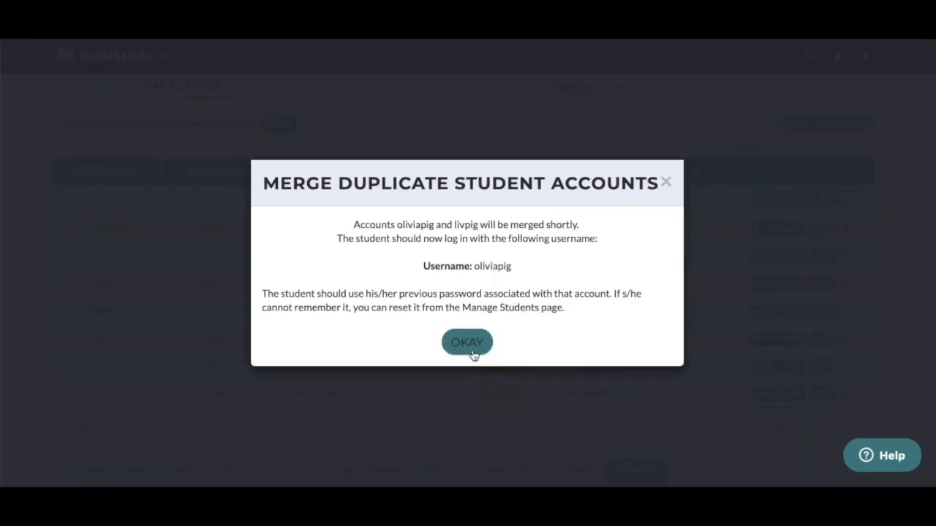
{"action": "left_click", "coordinate": [467, 342]}
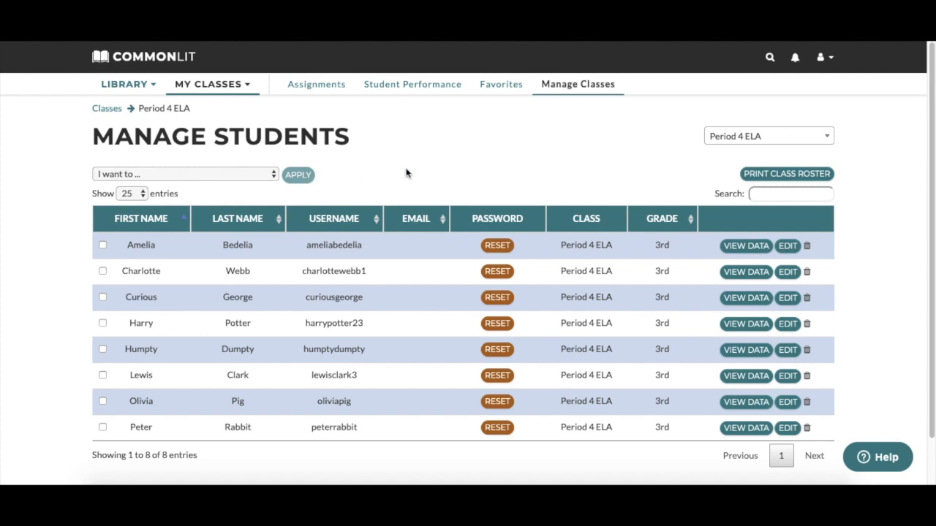
{"action": "mouse_move", "coordinate": [786, 174]}
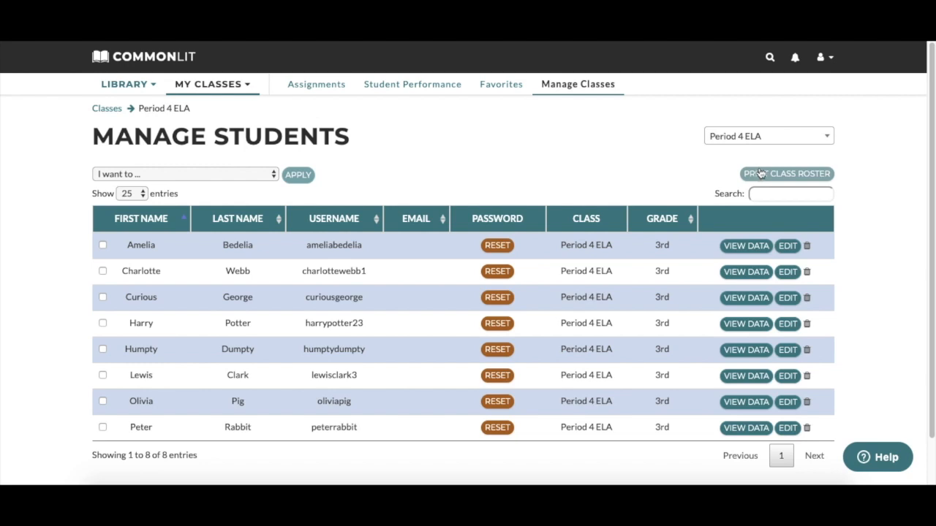
{"action": "mouse_move", "coordinate": [885, 457]}
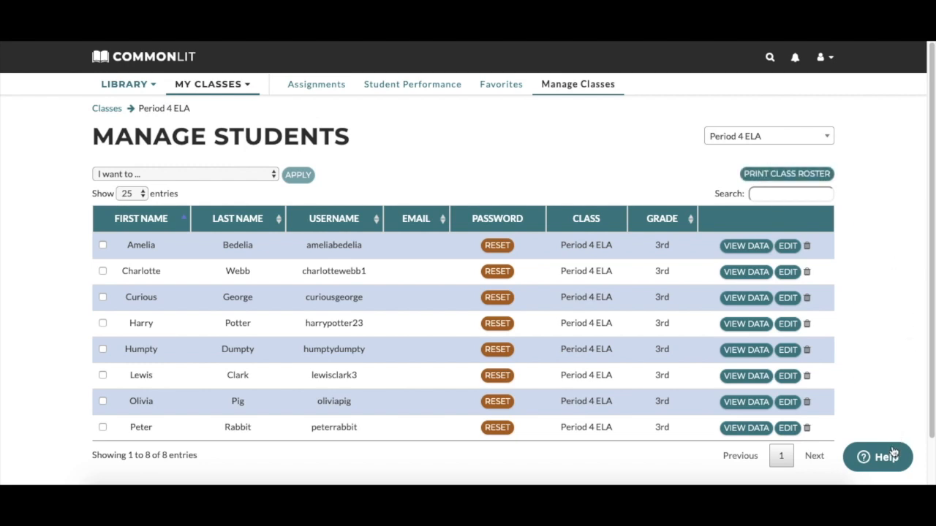
Open the Help panel to see suggestions about students with multiple accounts
{"action": "left_click", "coordinate": [877, 456]}
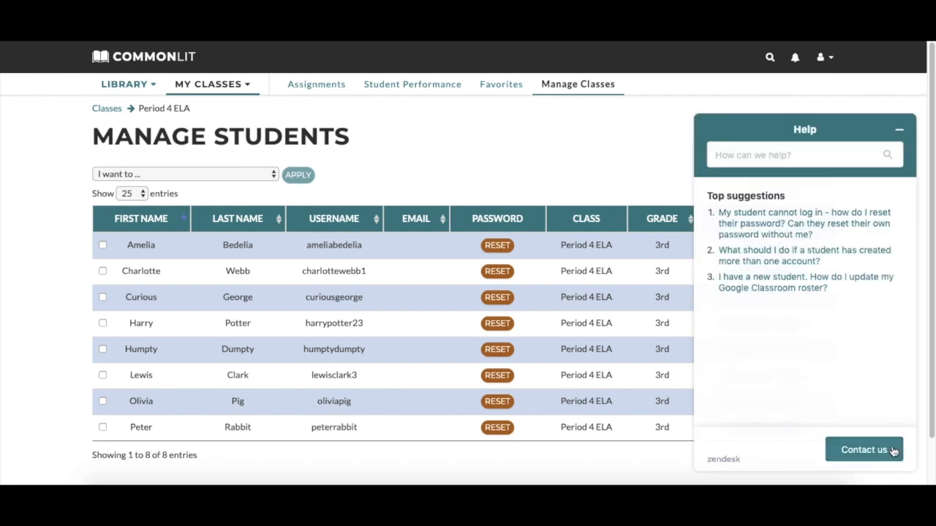